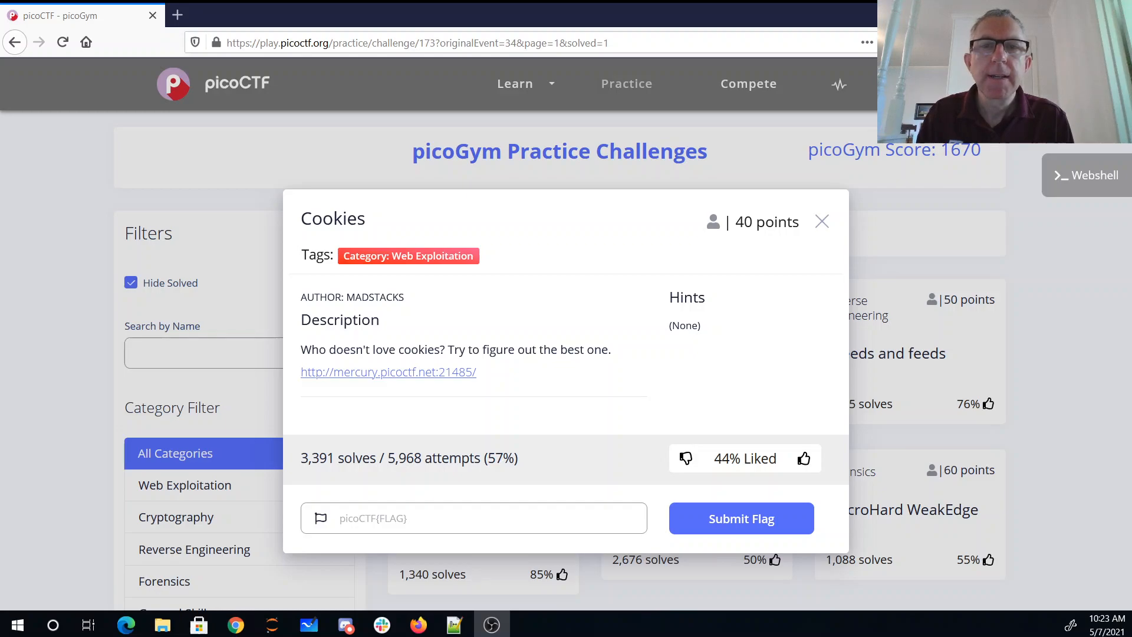
pyautogui.moveTo(375, 179)
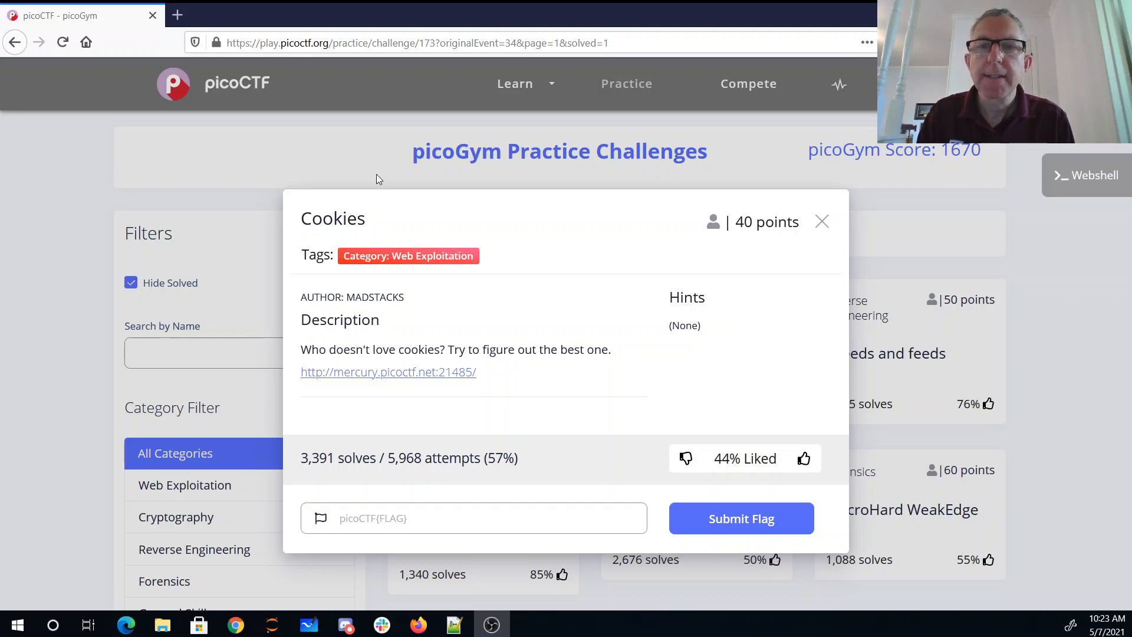
pyautogui.rightClick(388, 371)
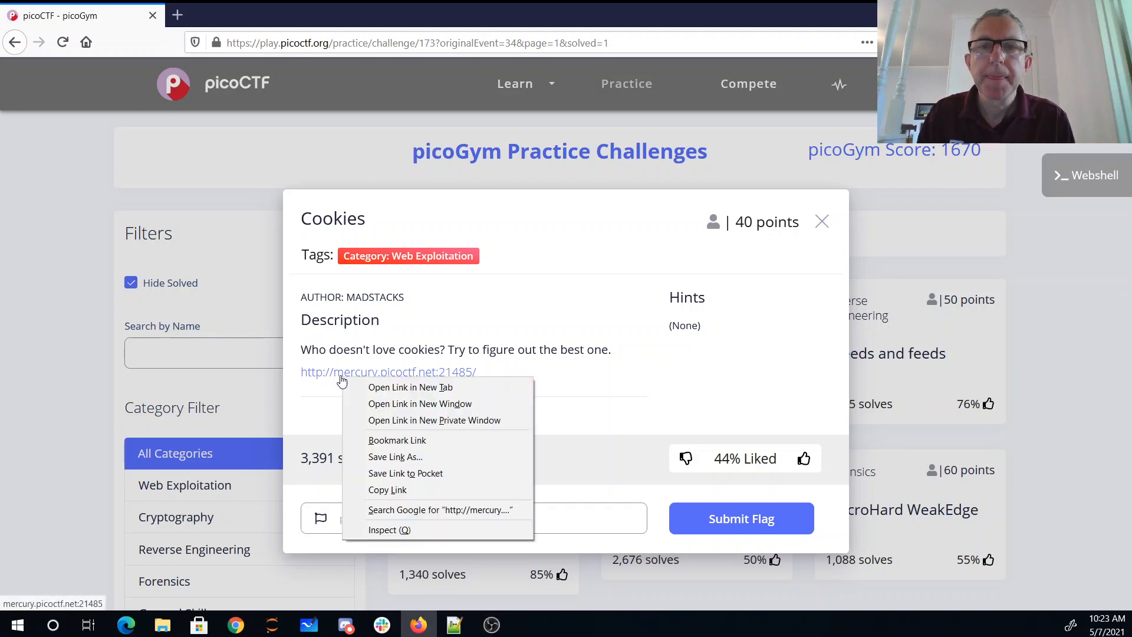
pyautogui.click(411, 387)
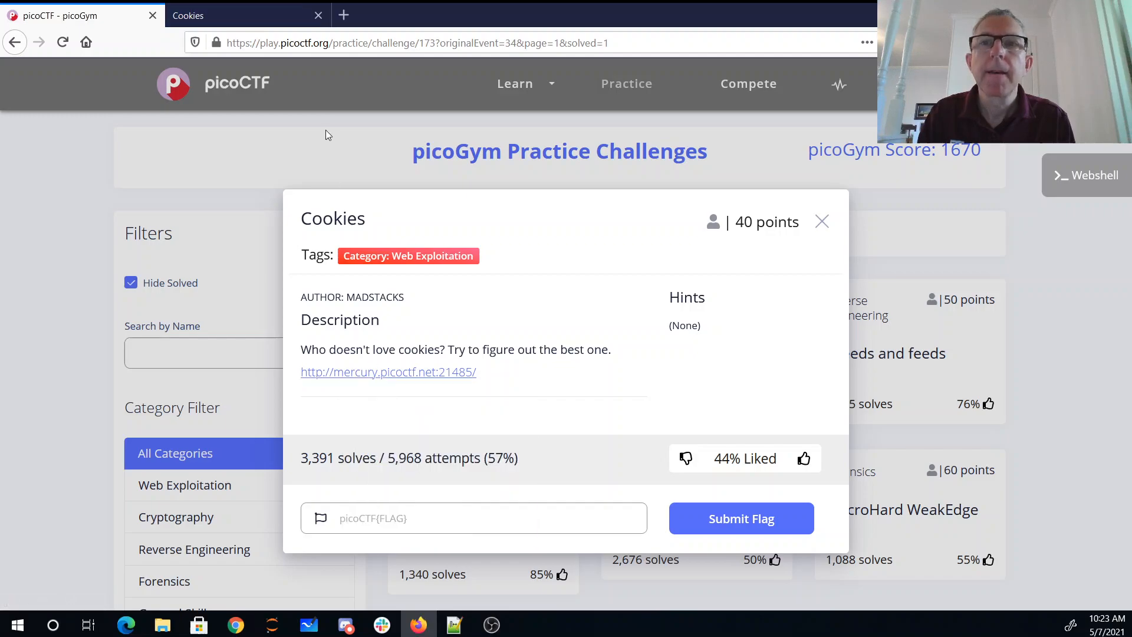
# On the Cookies site, search for 'snickerdoodle'
pyautogui.click(388, 371)
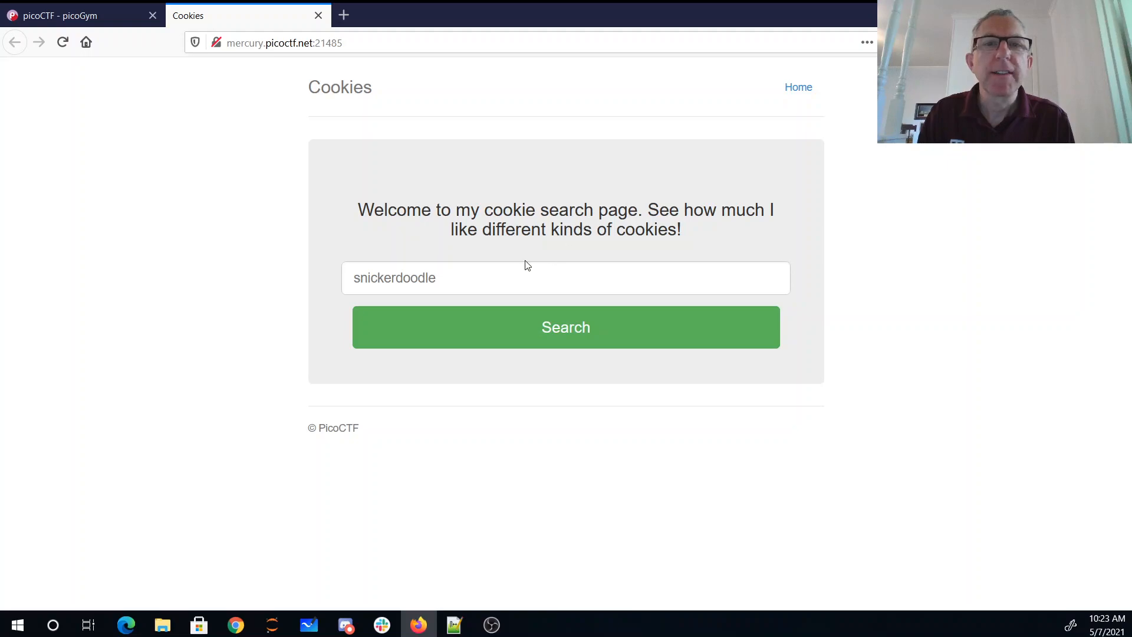
pyautogui.write('snickerdooe')
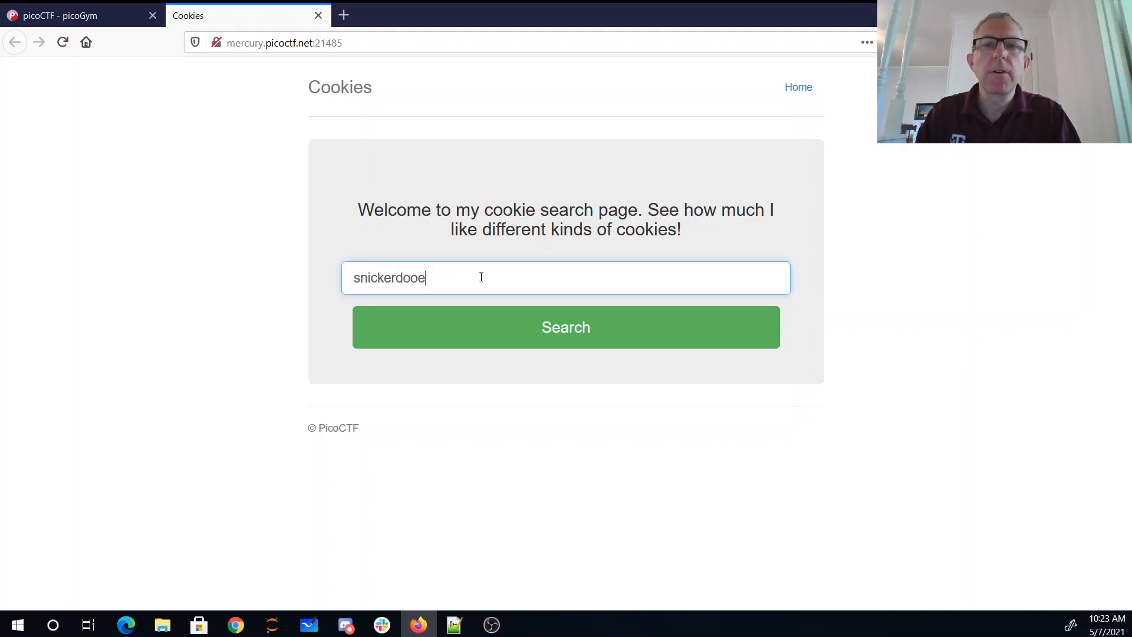
pyautogui.write('l')
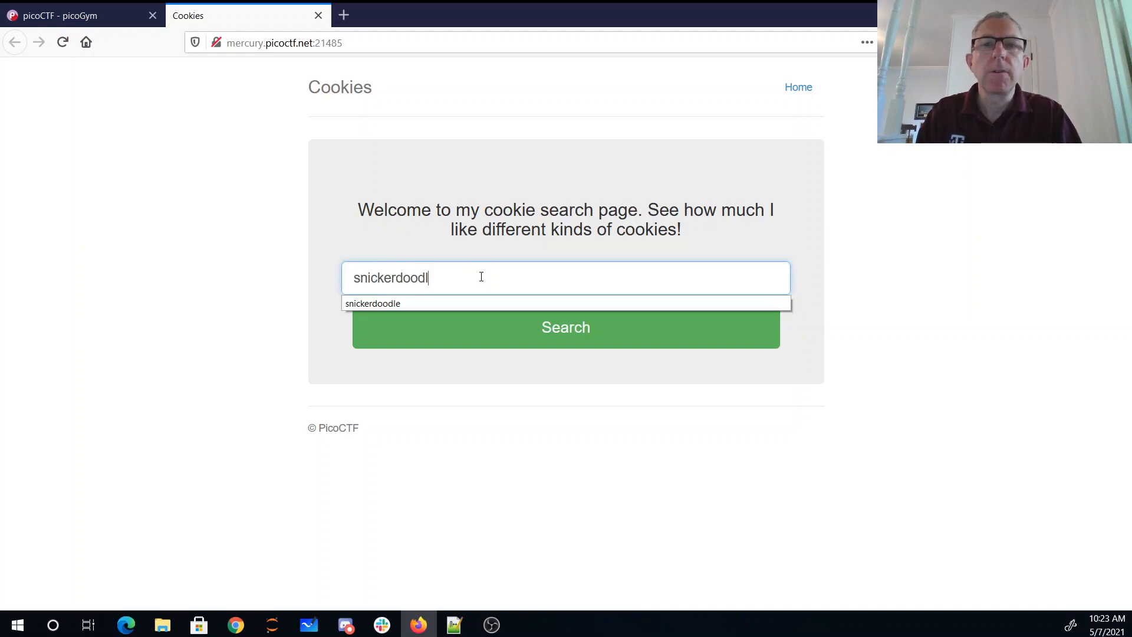
pyautogui.click(565, 327)
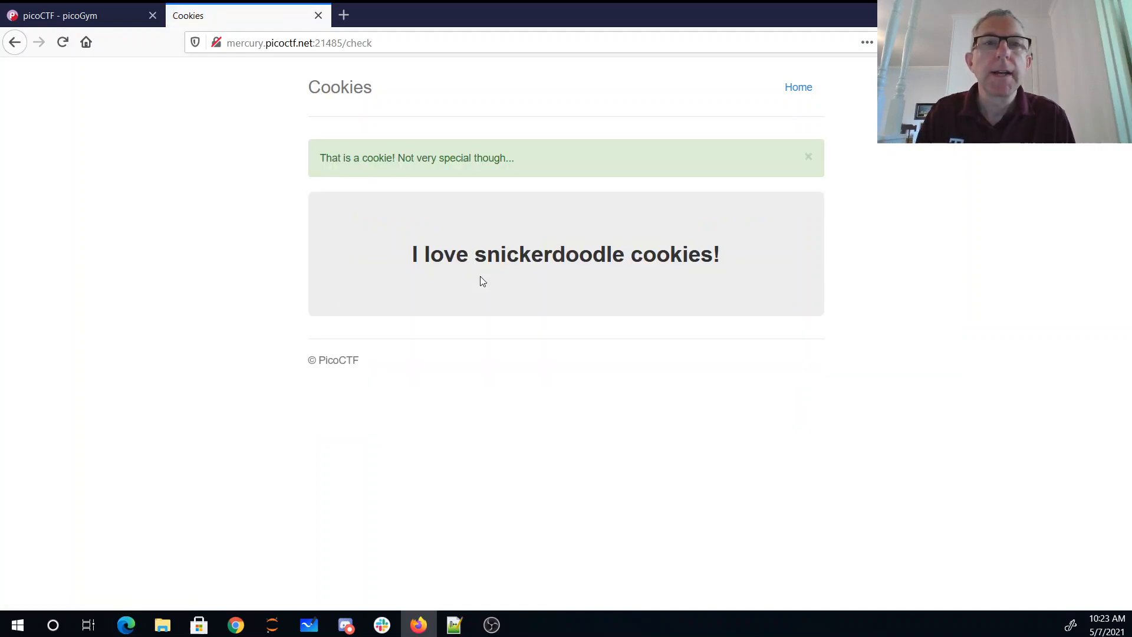
pyautogui.moveTo(444, 209)
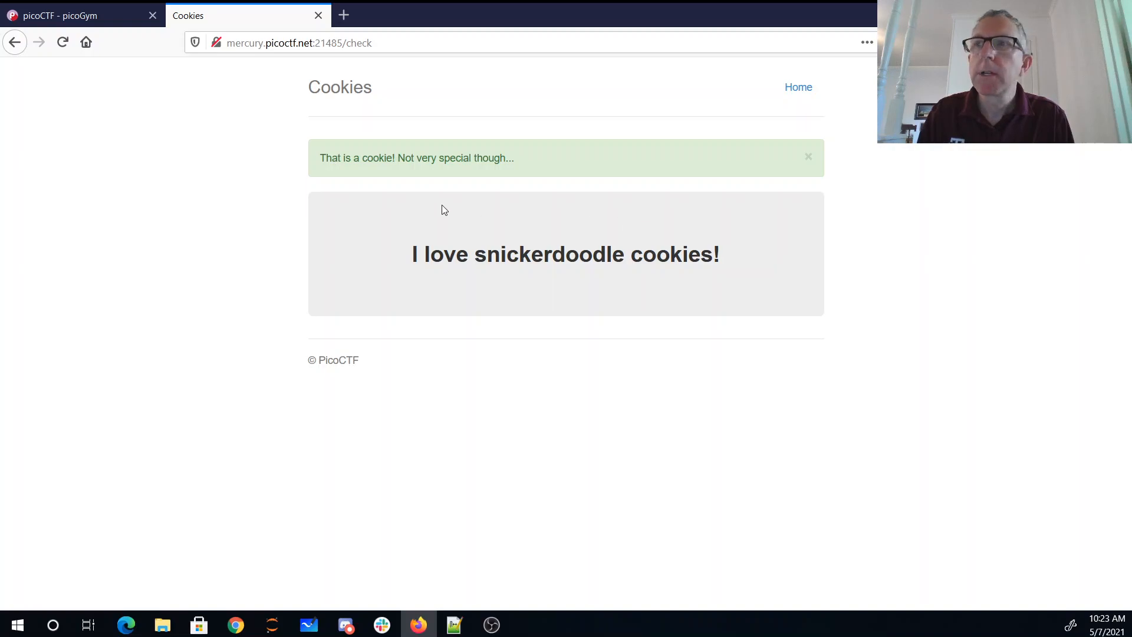
pyautogui.moveTo(653, 150)
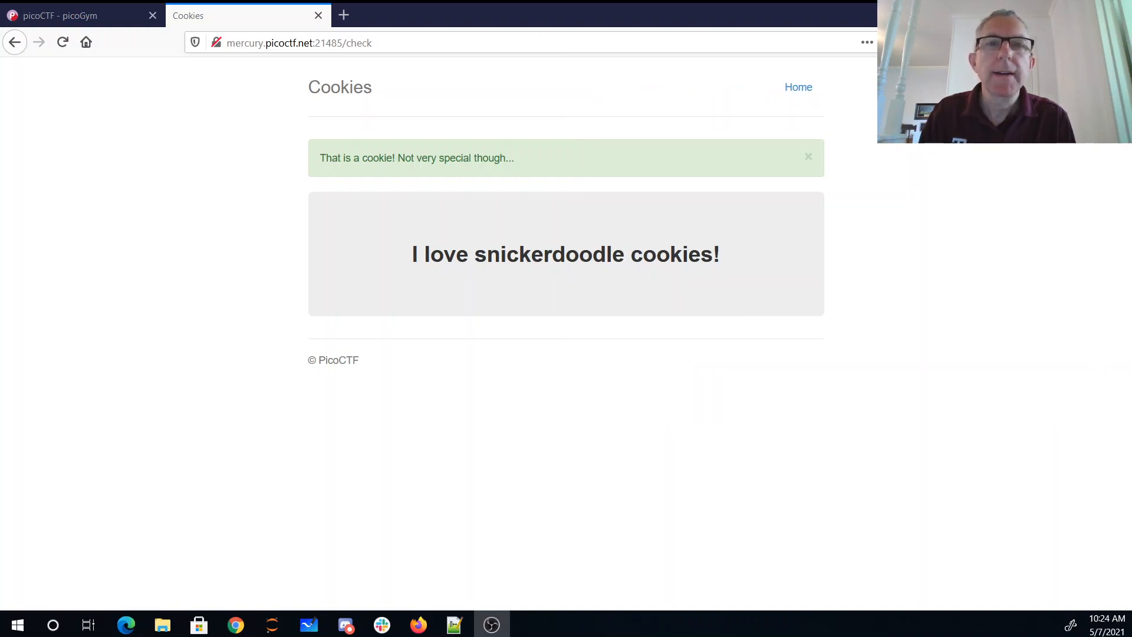
# Return to the search page and search for chocolate chip cookies
pyautogui.click(797, 86)
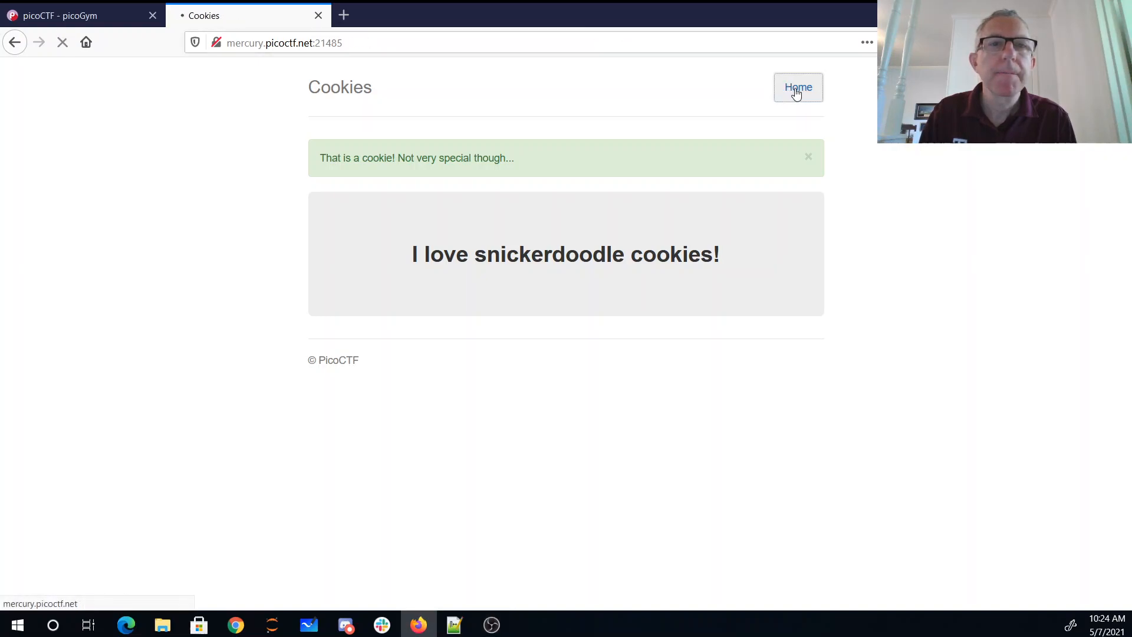
pyautogui.click(797, 87)
pyautogui.write('choco')
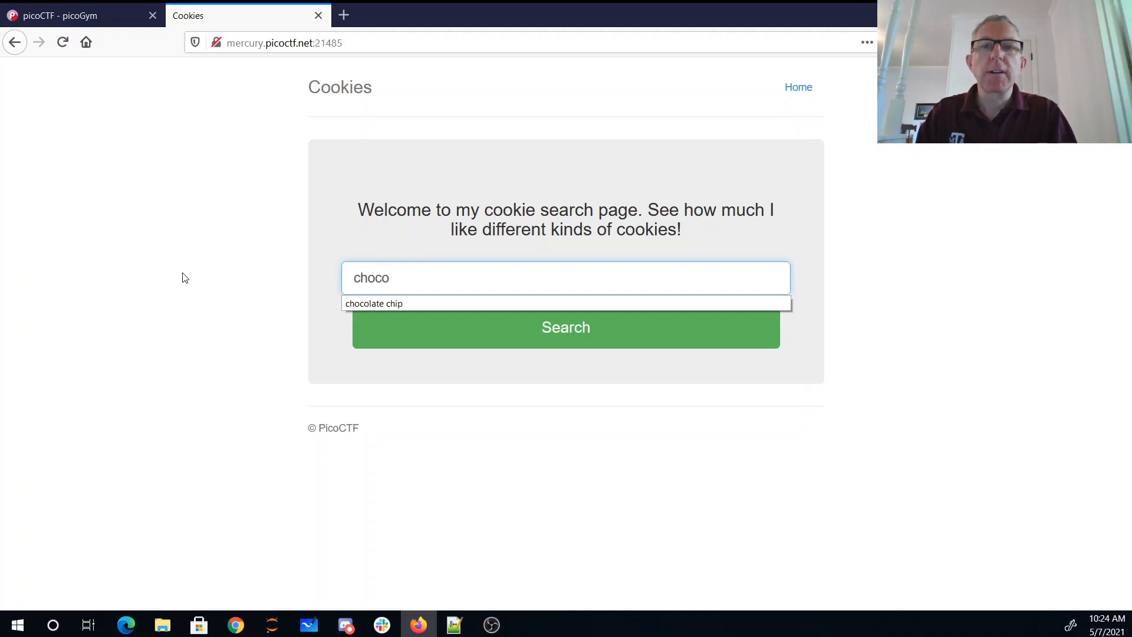
pyautogui.click(373, 303)
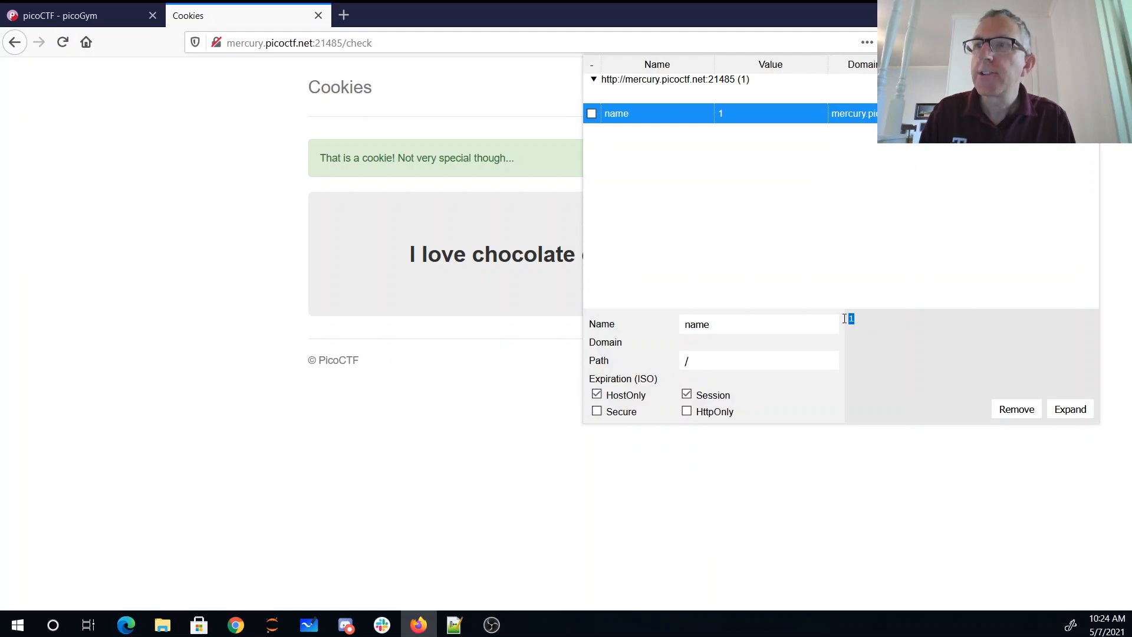
# Set the name cookie to 2, 3, 4, then 55, saving and reloading the page
pyautogui.write('2')
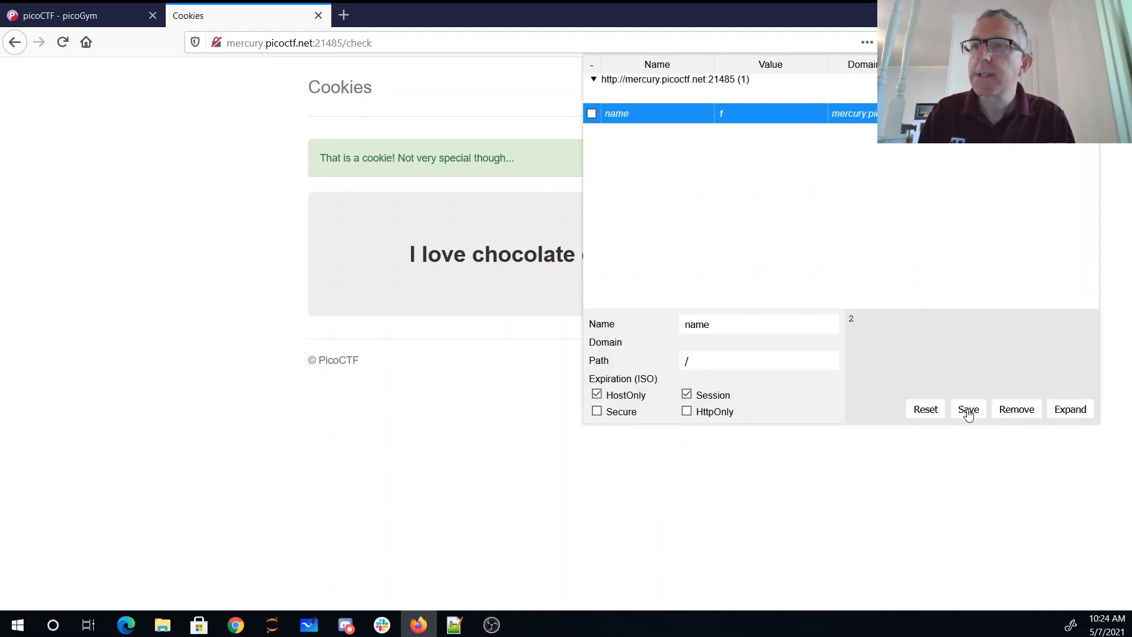
pyautogui.click(968, 409)
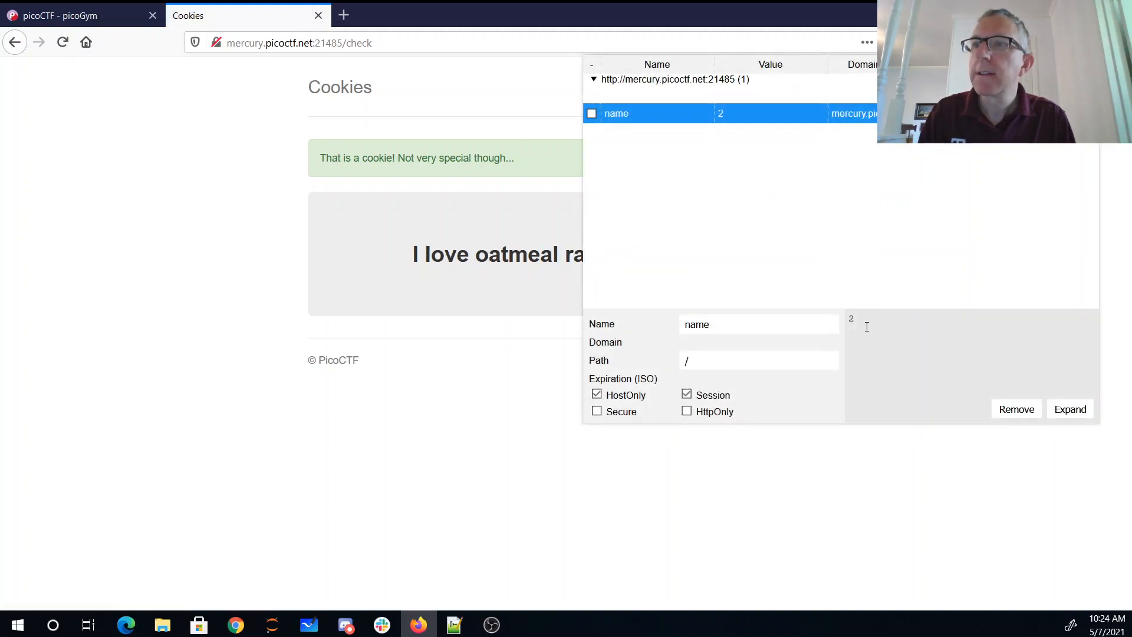
pyautogui.write('3')
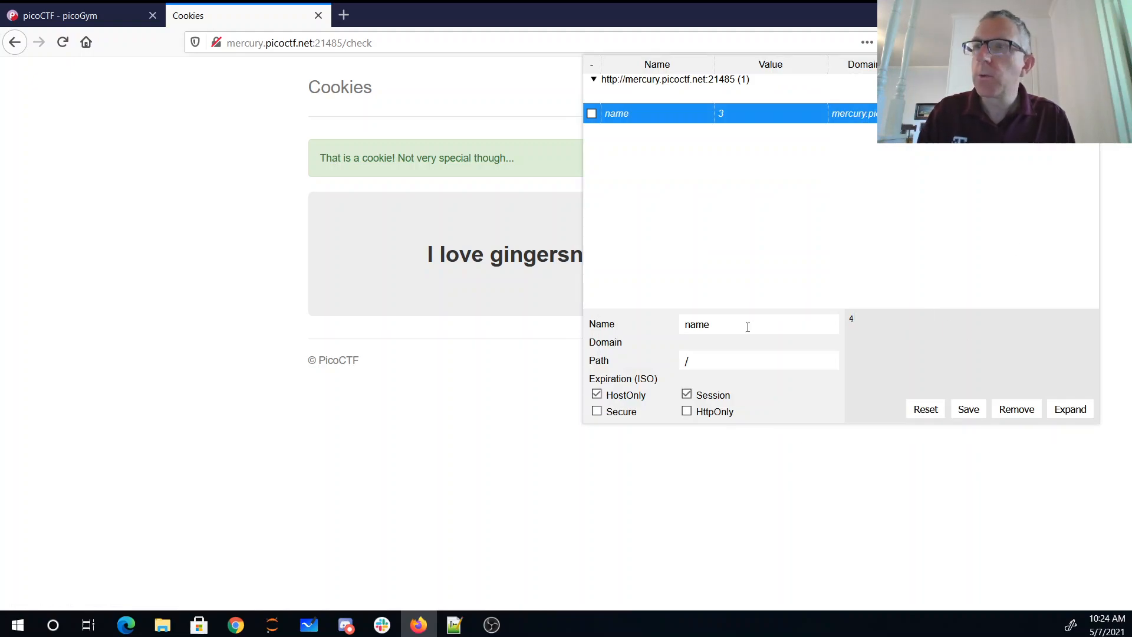
pyautogui.click(968, 409)
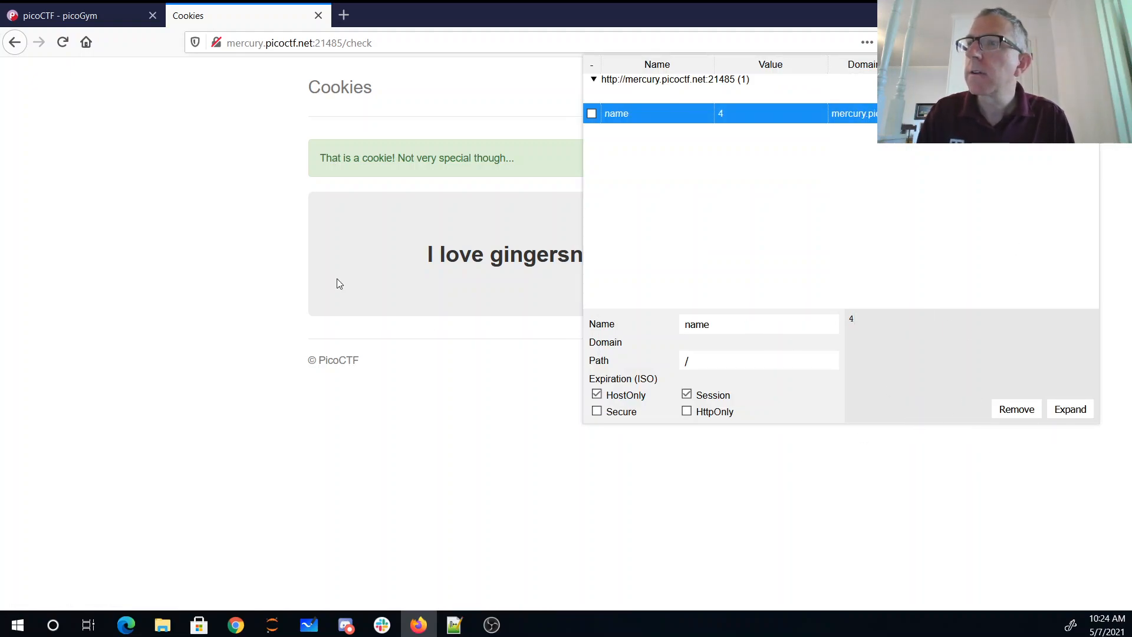
pyautogui.click(61, 42)
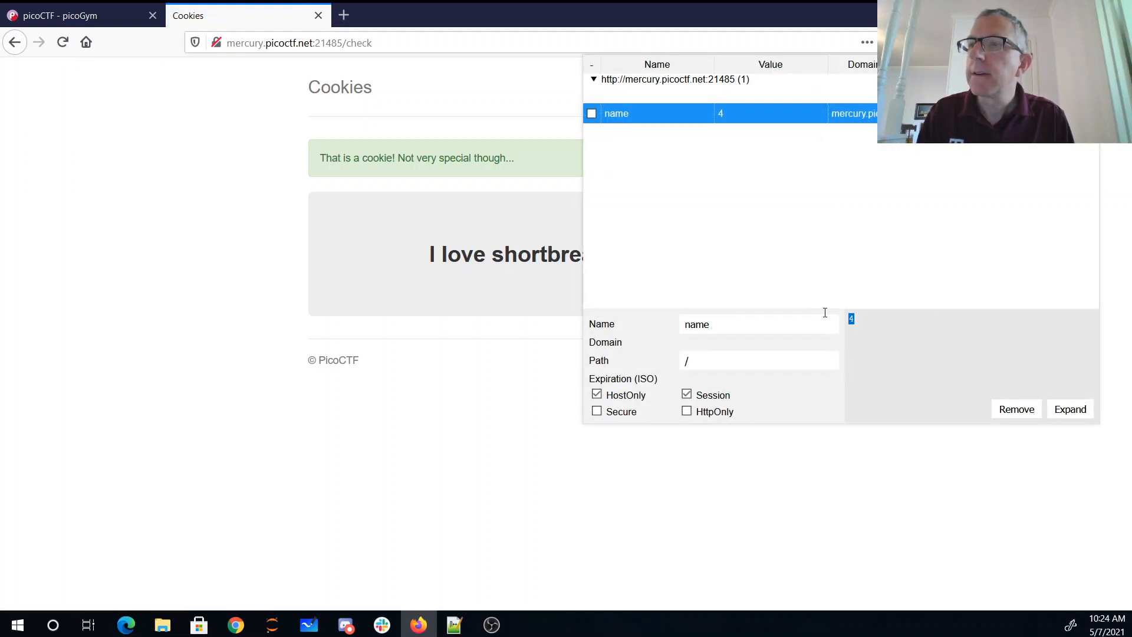
pyautogui.write('55')
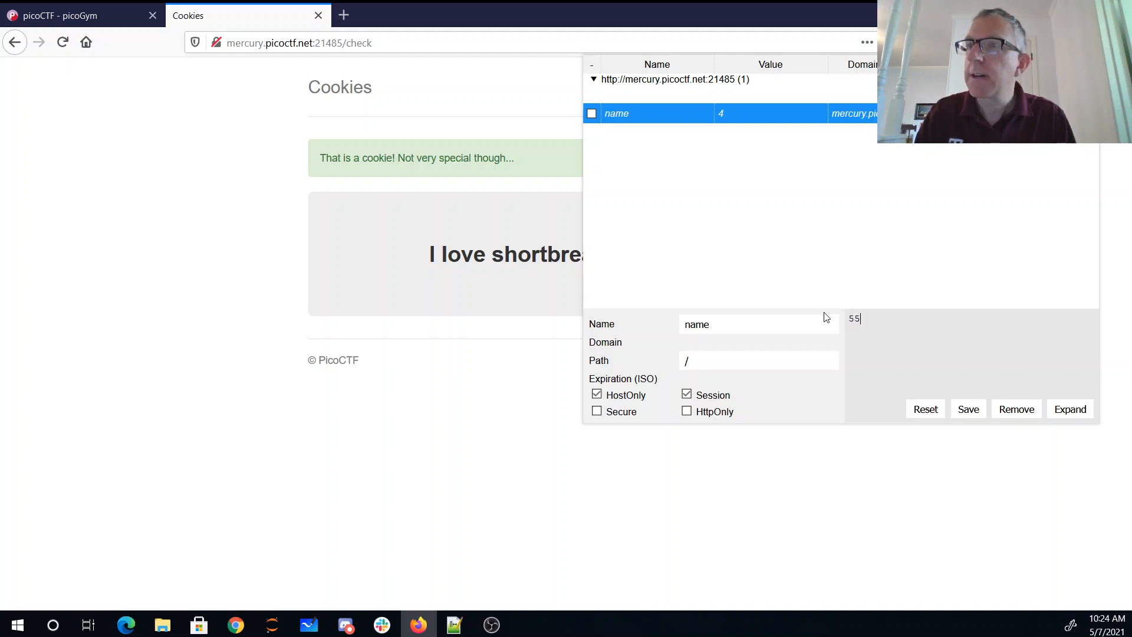
pyautogui.click(968, 408)
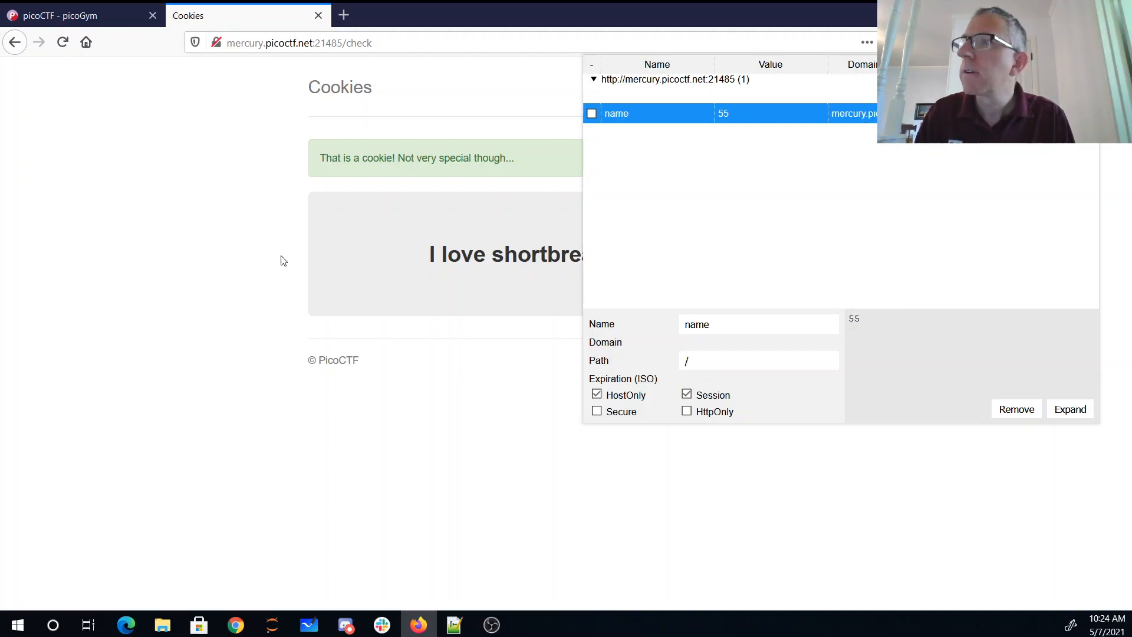
pyautogui.click(62, 43)
pyautogui.write('7')
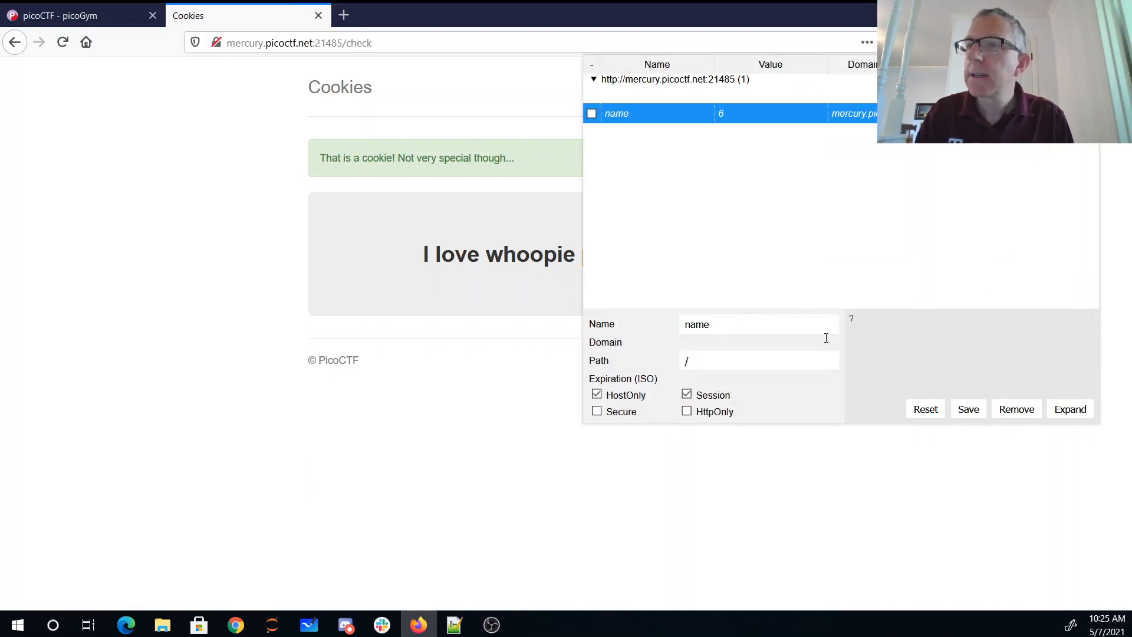
# Save and reload the page while stepping the name cookie value up to 9, 10 and 11
pyautogui.click(968, 409)
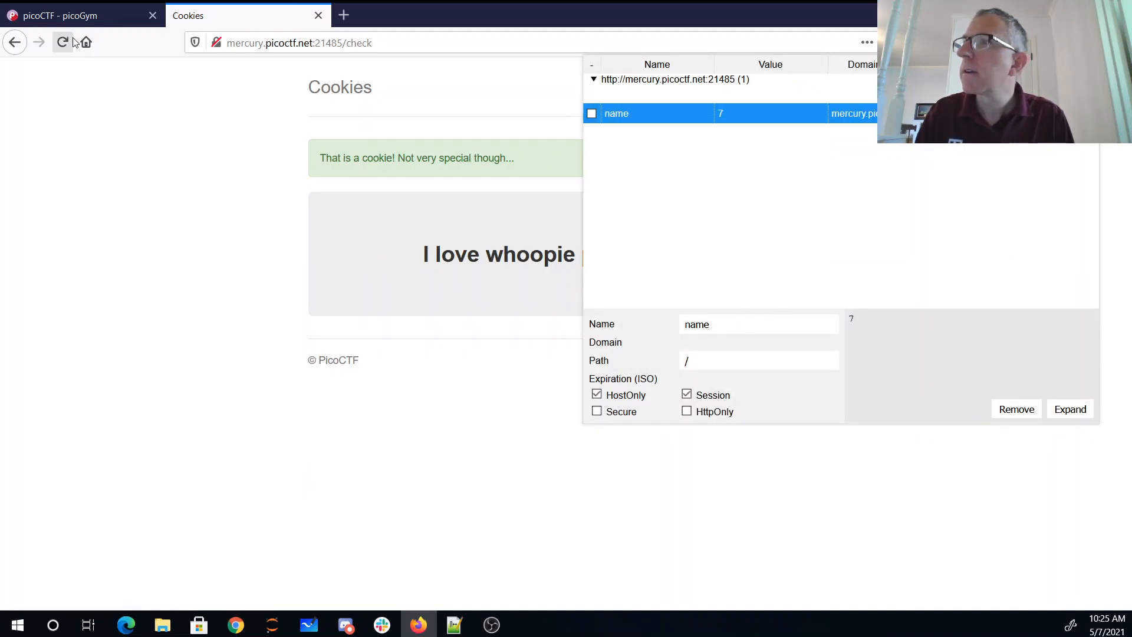
pyautogui.click(62, 41)
pyautogui.write('8')
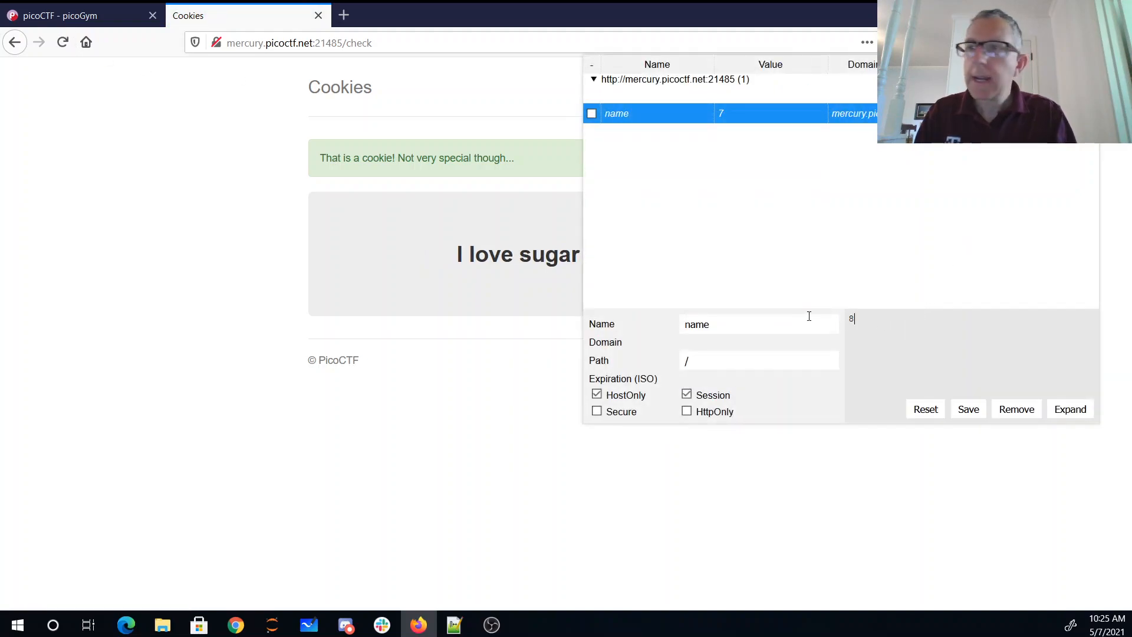
pyautogui.click(967, 408)
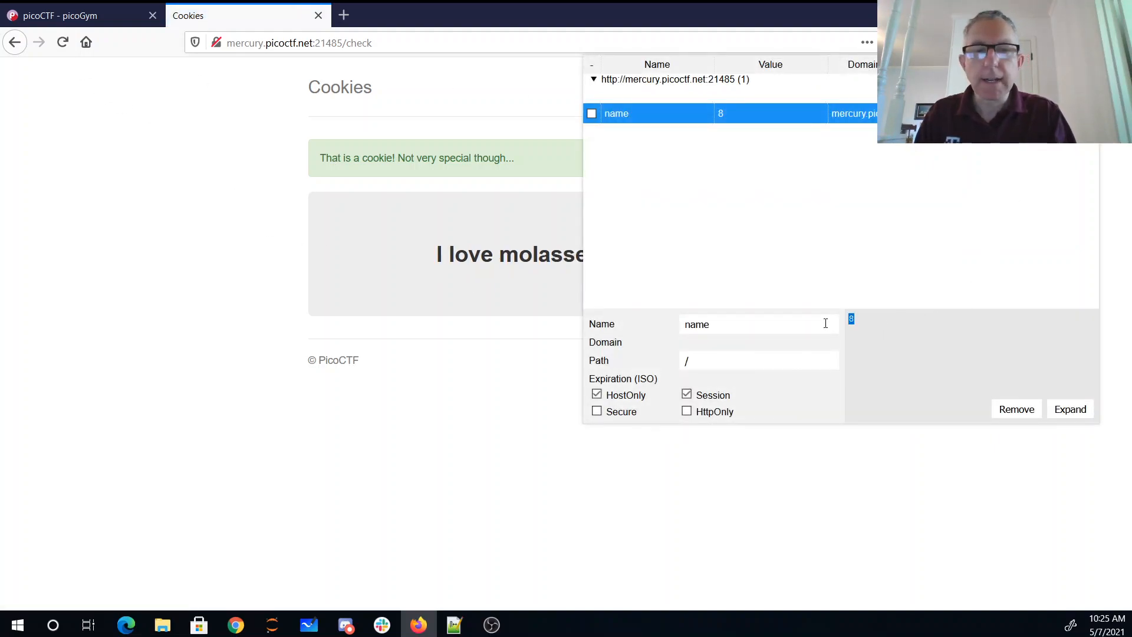
pyautogui.write('9')
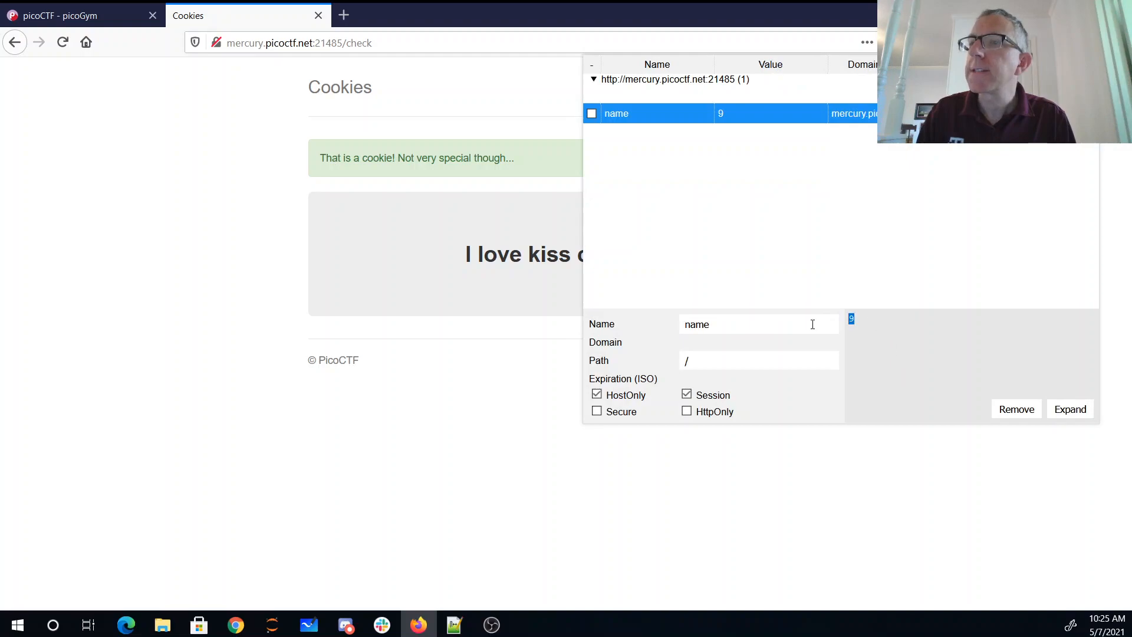
pyautogui.write('10')
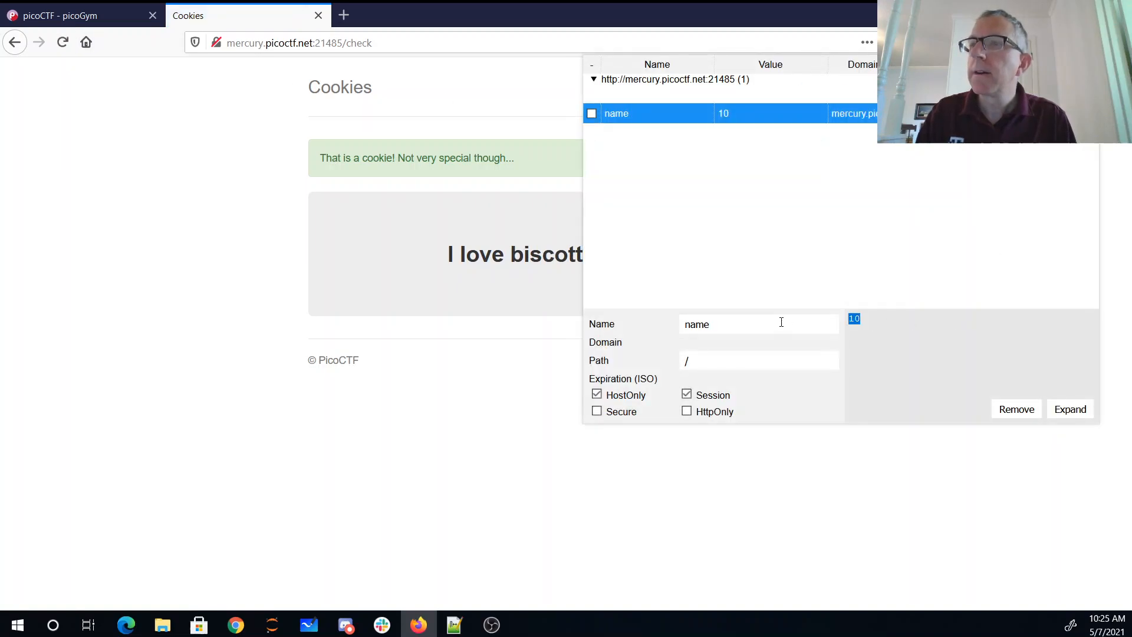
pyautogui.write('11')
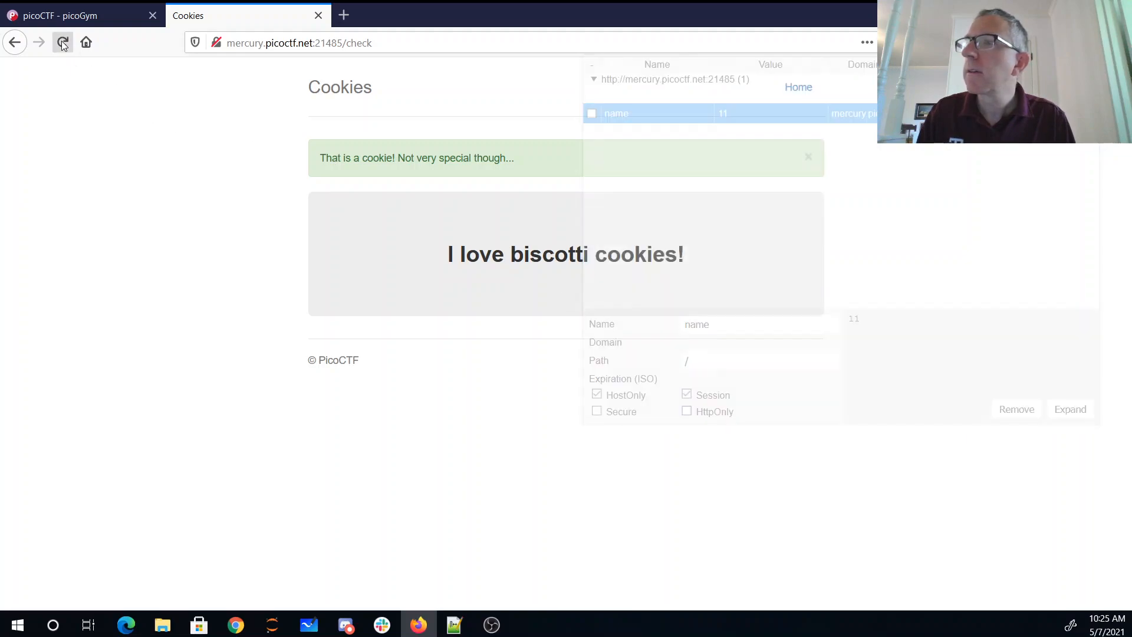
# Set the name cookie to 12, then 13, saving and reloading the page each time
pyautogui.click(62, 42)
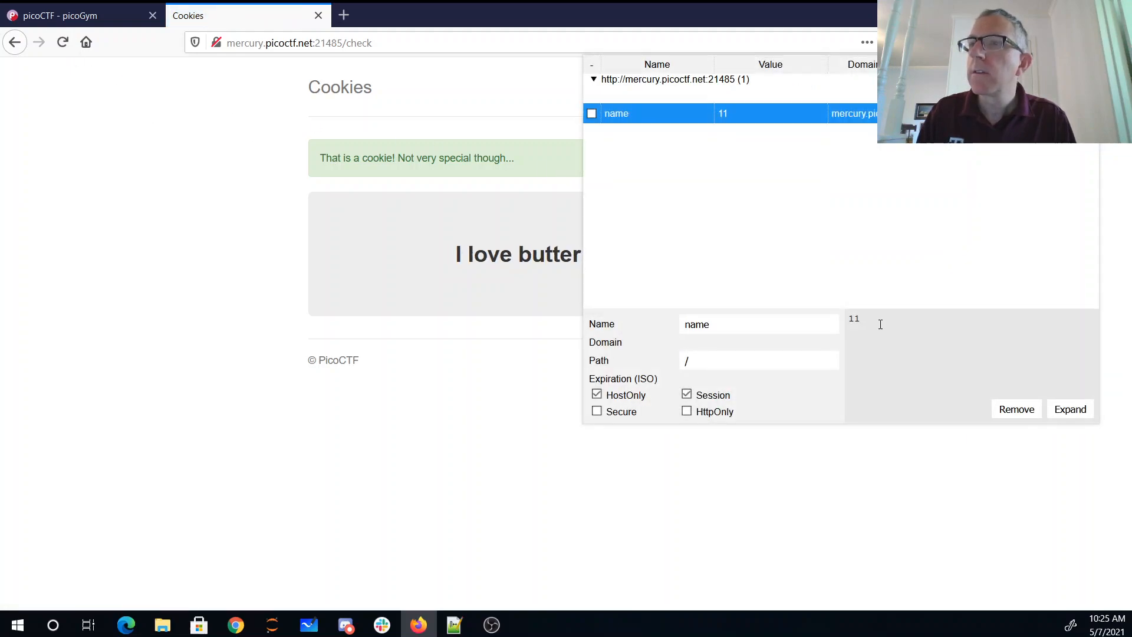
pyautogui.write('12')
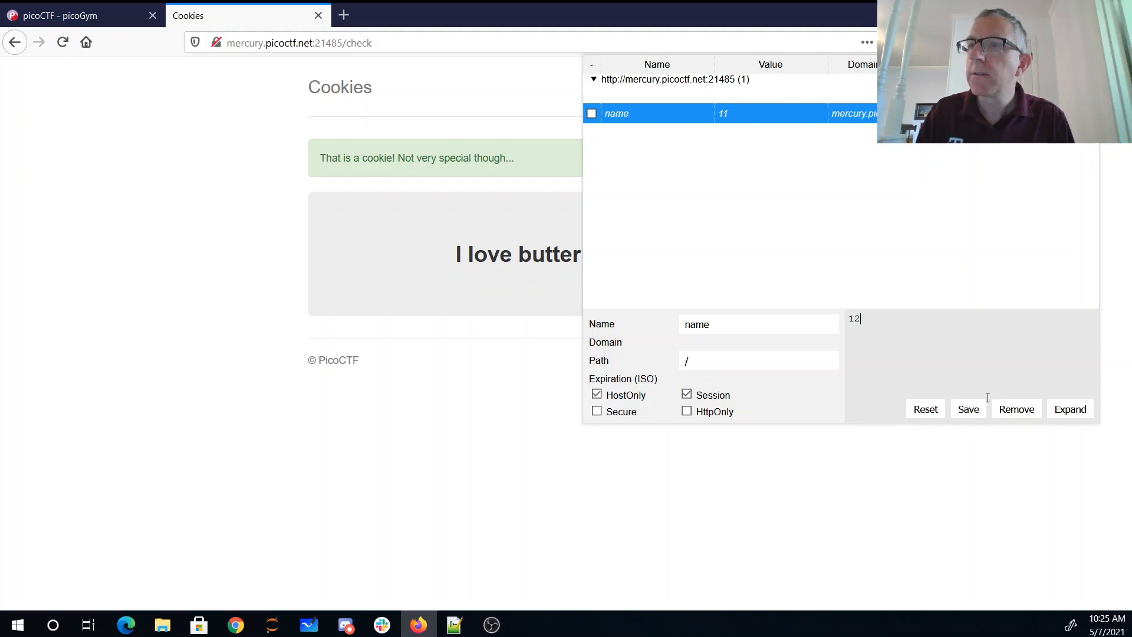
pyautogui.click(968, 409)
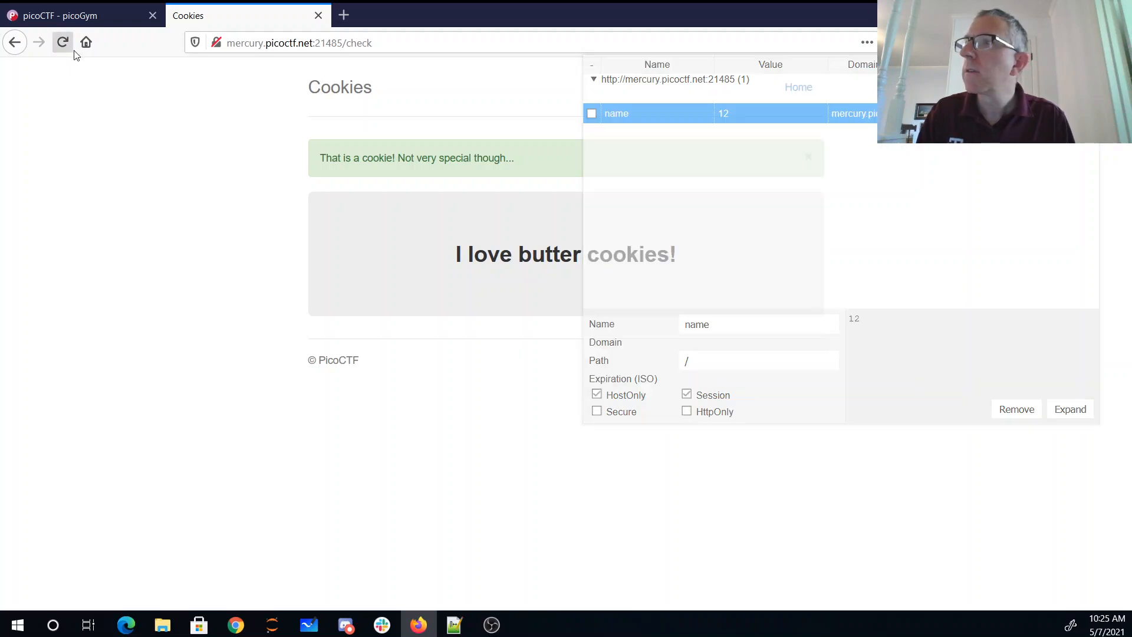
pyautogui.click(61, 42)
pyautogui.write('13')
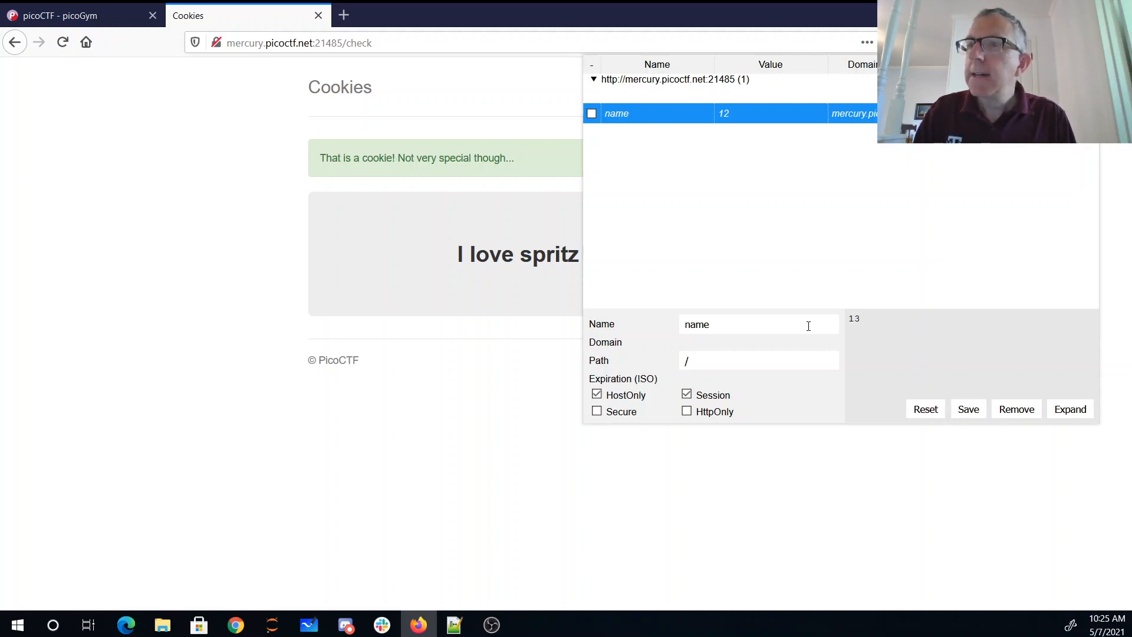
pyautogui.click(968, 408)
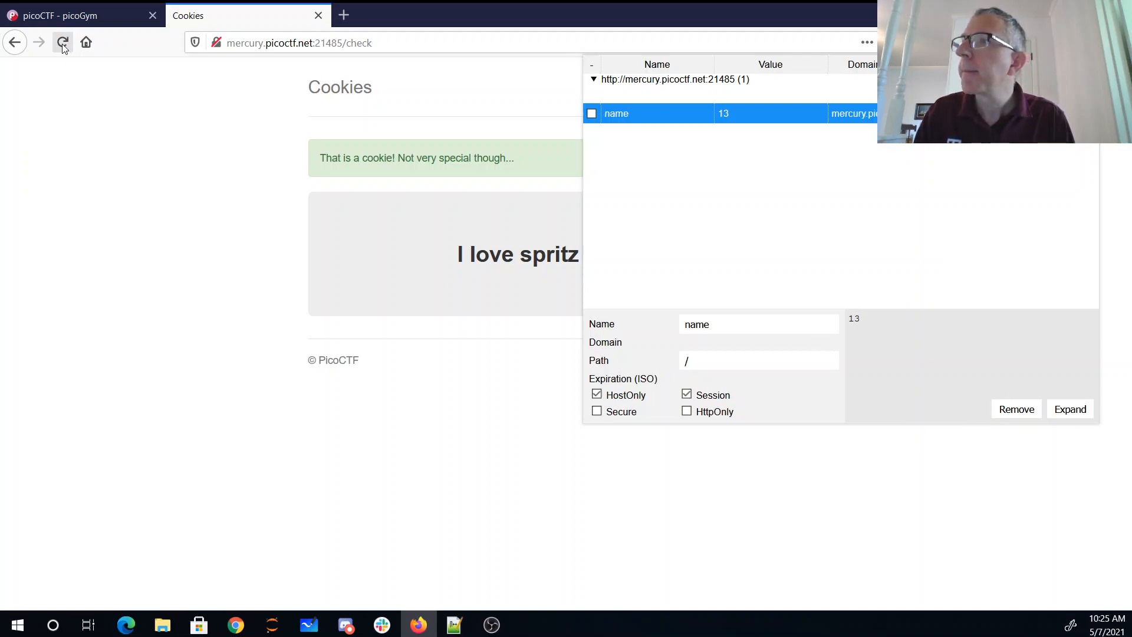
pyautogui.click(62, 42)
pyautogui.write('14')
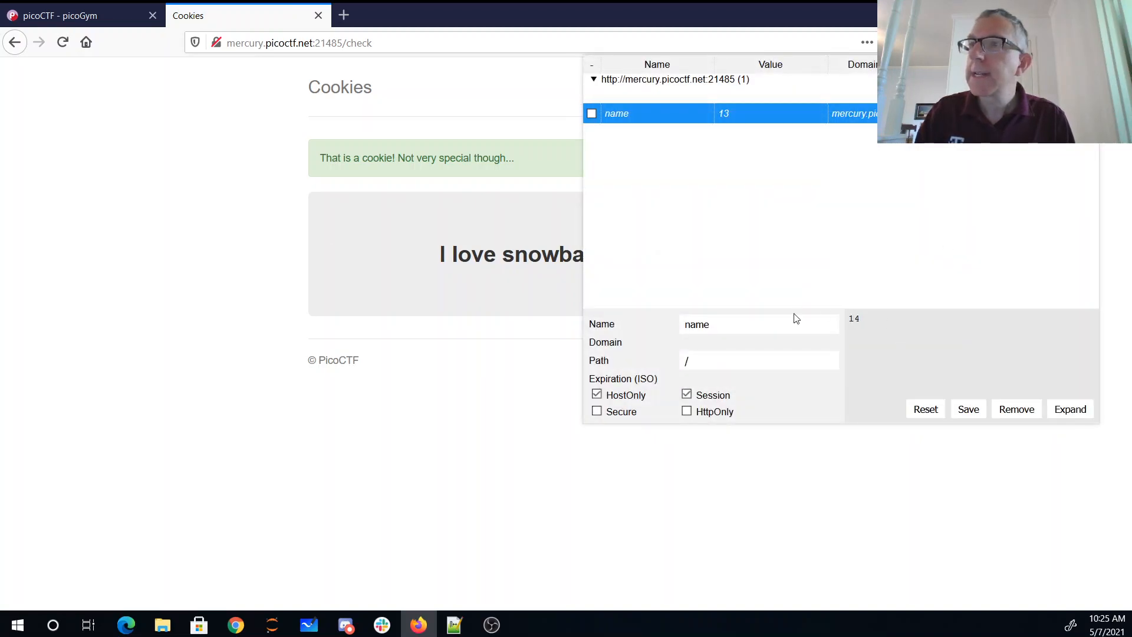
# Save the name cookie as 14 through 18, until the page reveals the flag
pyautogui.click(967, 408)
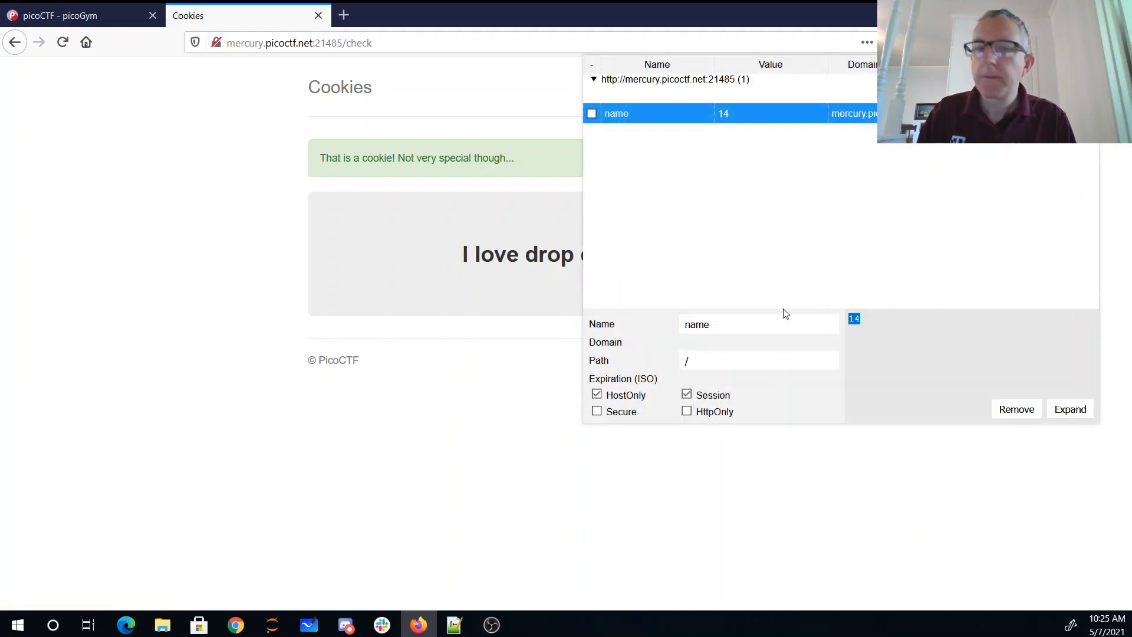
pyautogui.write('15')
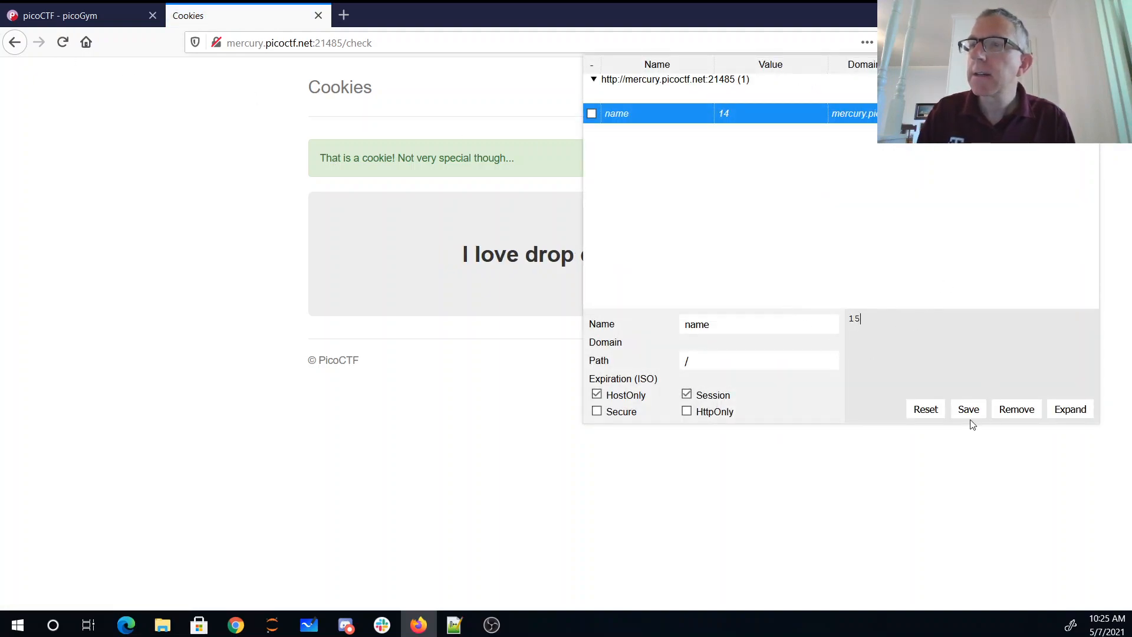
pyautogui.click(968, 409)
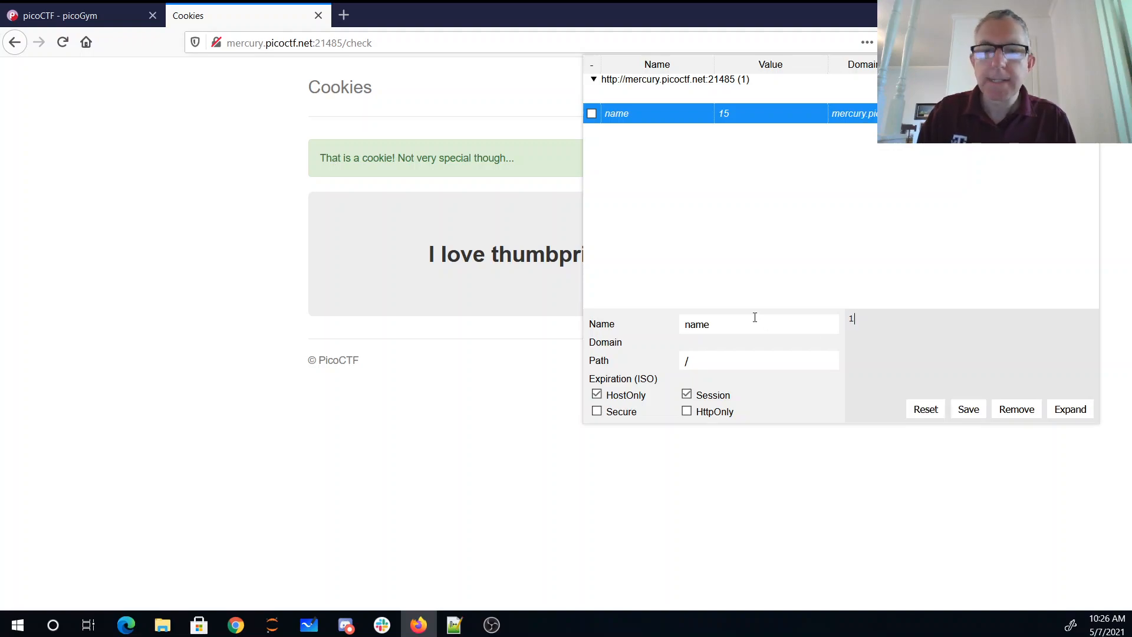
pyautogui.click(967, 408)
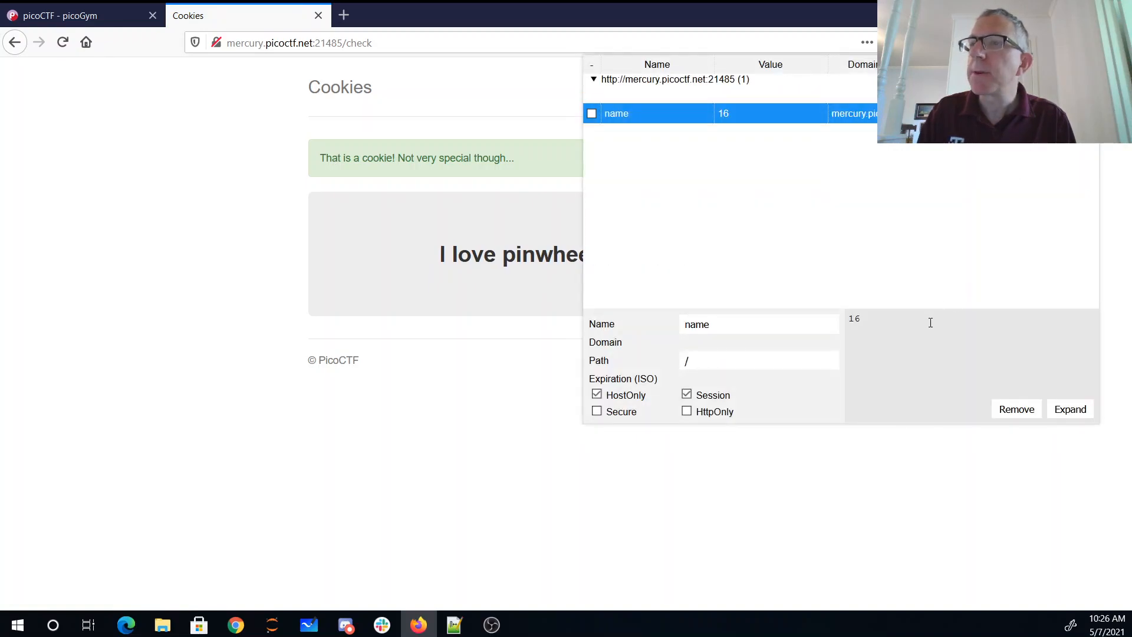
pyautogui.write('17')
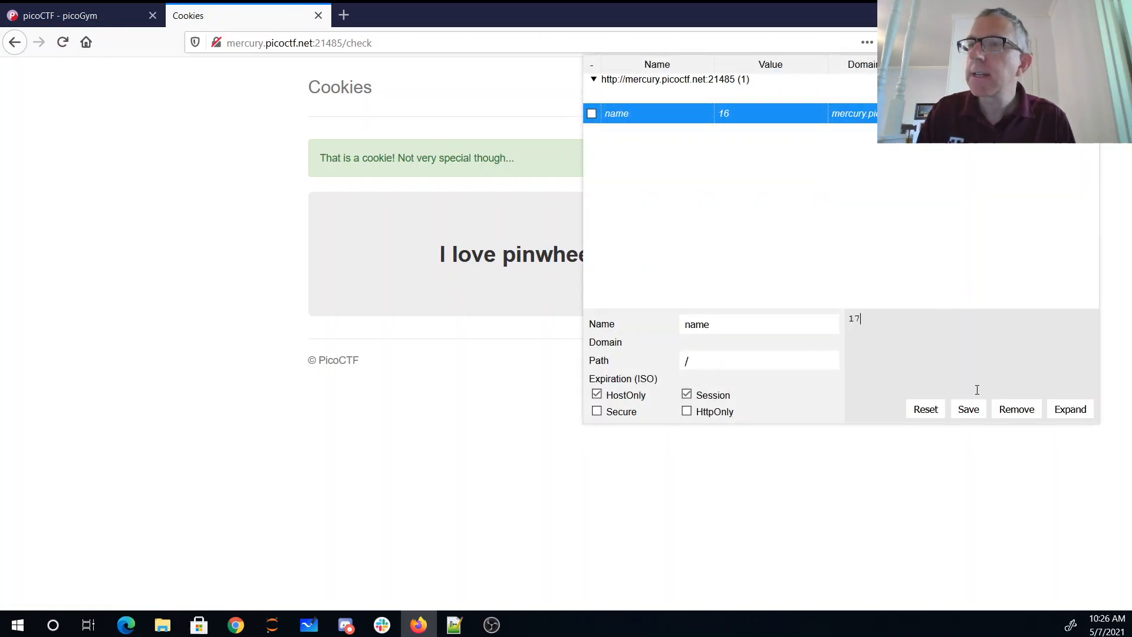
pyautogui.click(968, 408)
pyautogui.write('18')
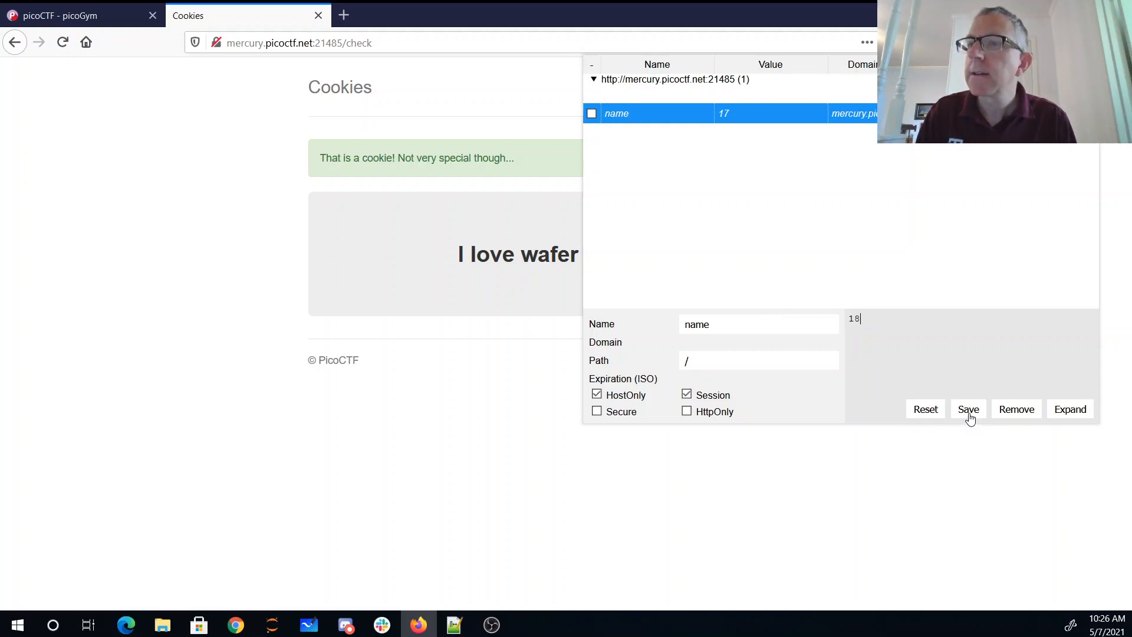
pyautogui.click(968, 409)
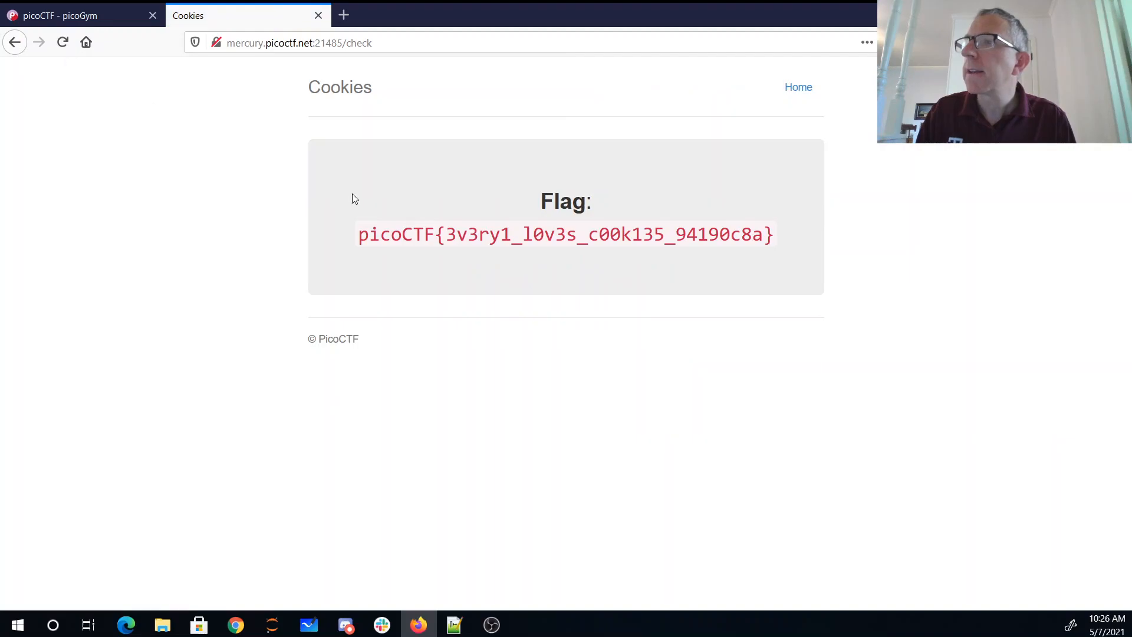
pyautogui.moveTo(515, 237)
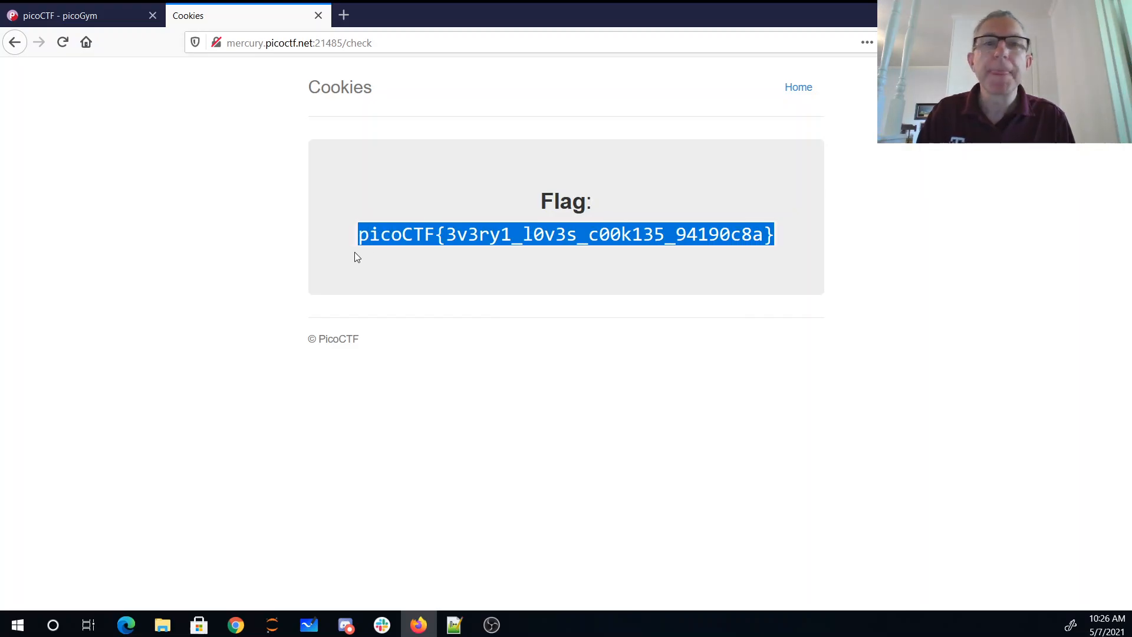
# Go back to the picoGym Cookies challenge tab
pyautogui.click(80, 16)
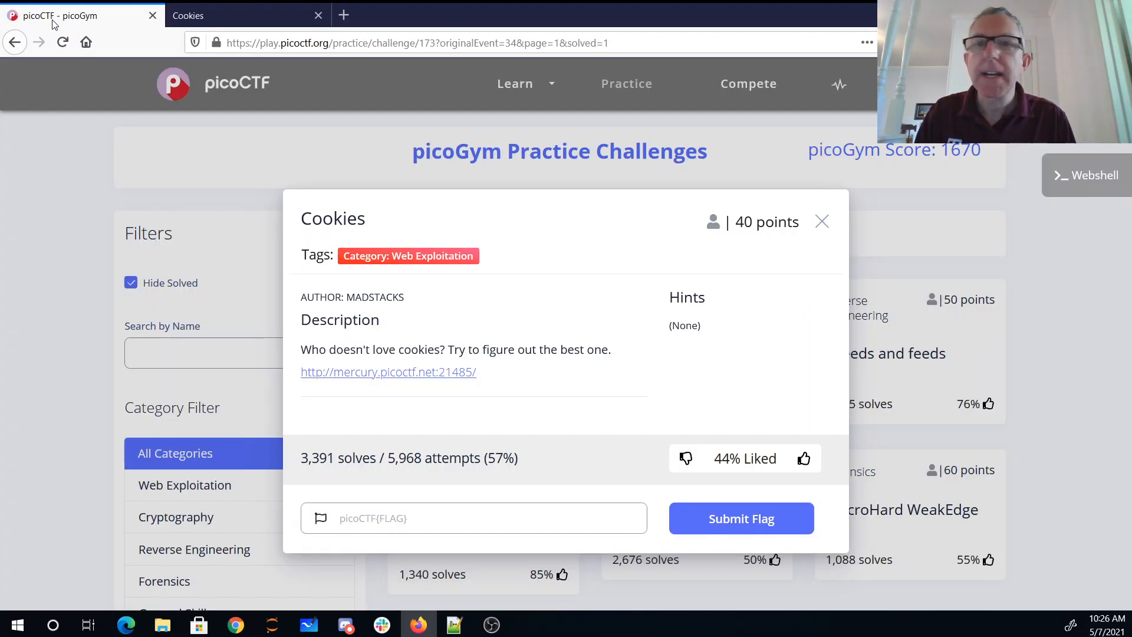